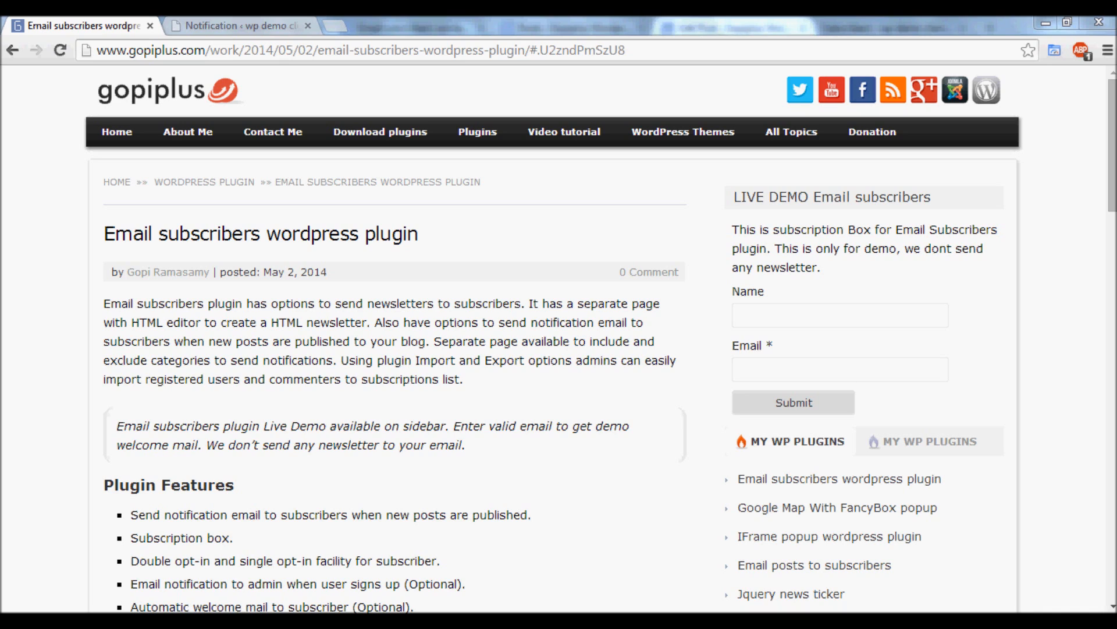
# Step: Highlight the plugin page sentence about notification emails for newly published posts
pyautogui.moveTo(382, 322); pyautogui.dragTo(422, 341)
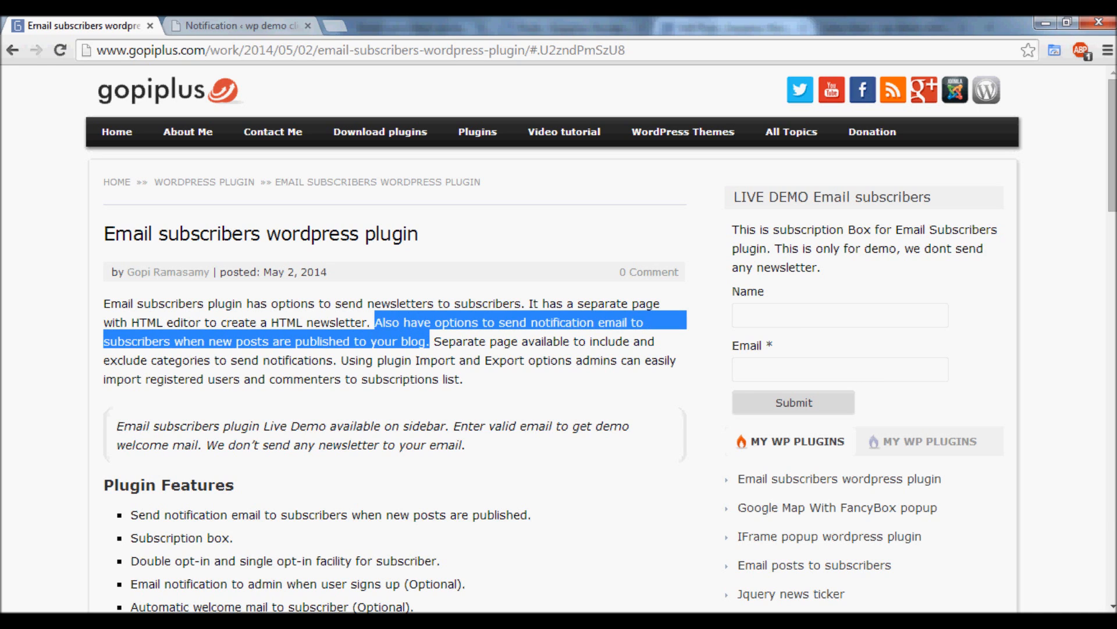
# Step: From the Email Subscribers Notifications list, begin adding a new notification
pyautogui.click(235, 26)
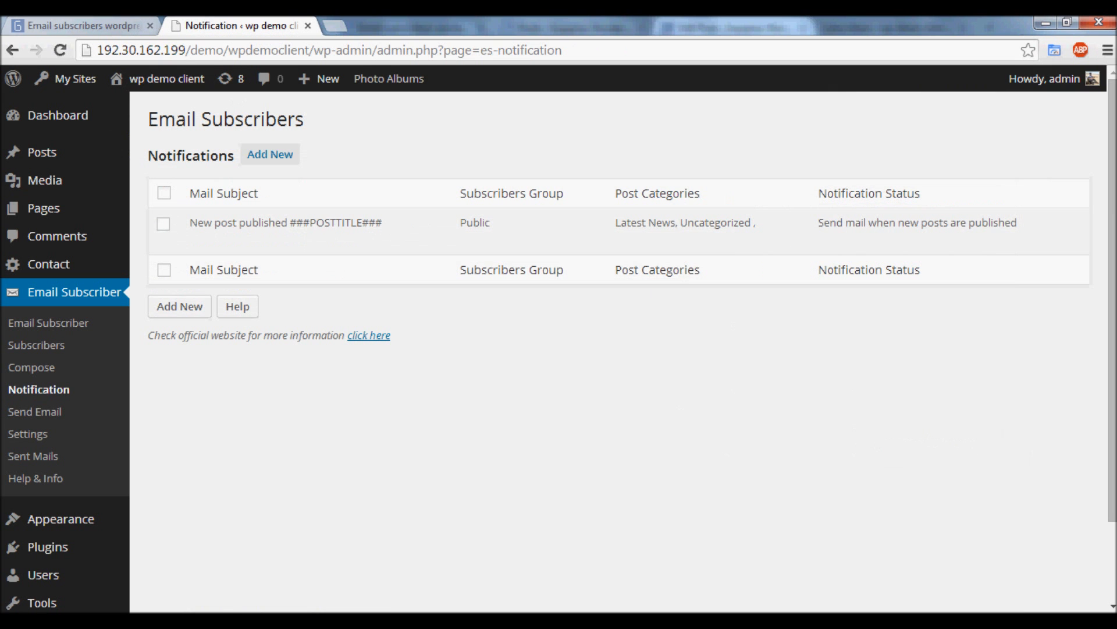
pyautogui.moveTo(31, 367)
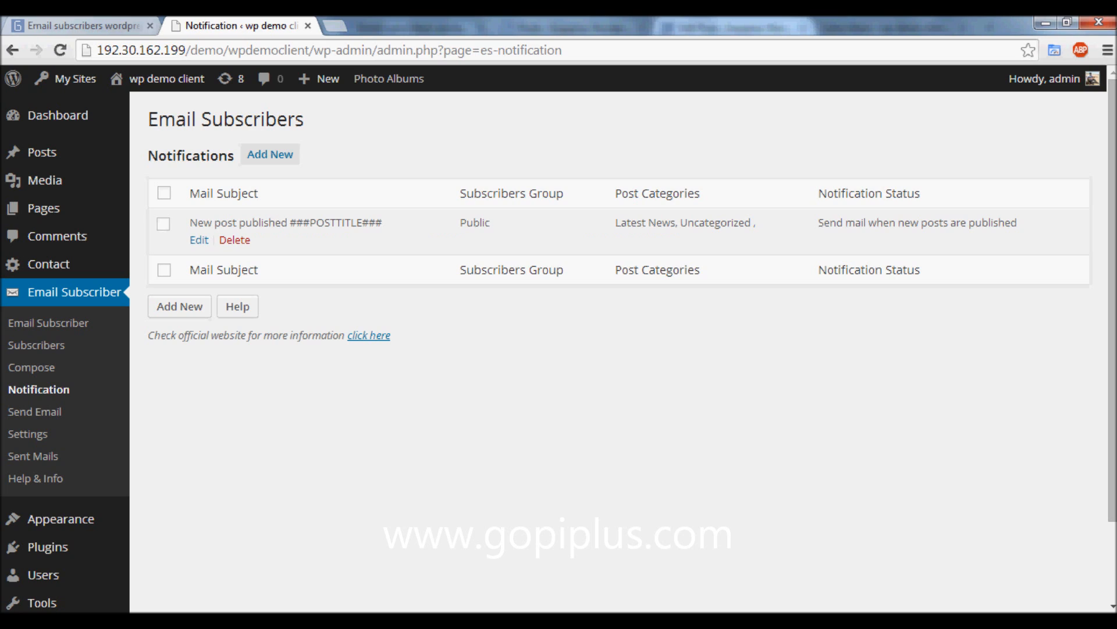
pyautogui.moveTo(615, 222); pyautogui.dragTo(745, 222)
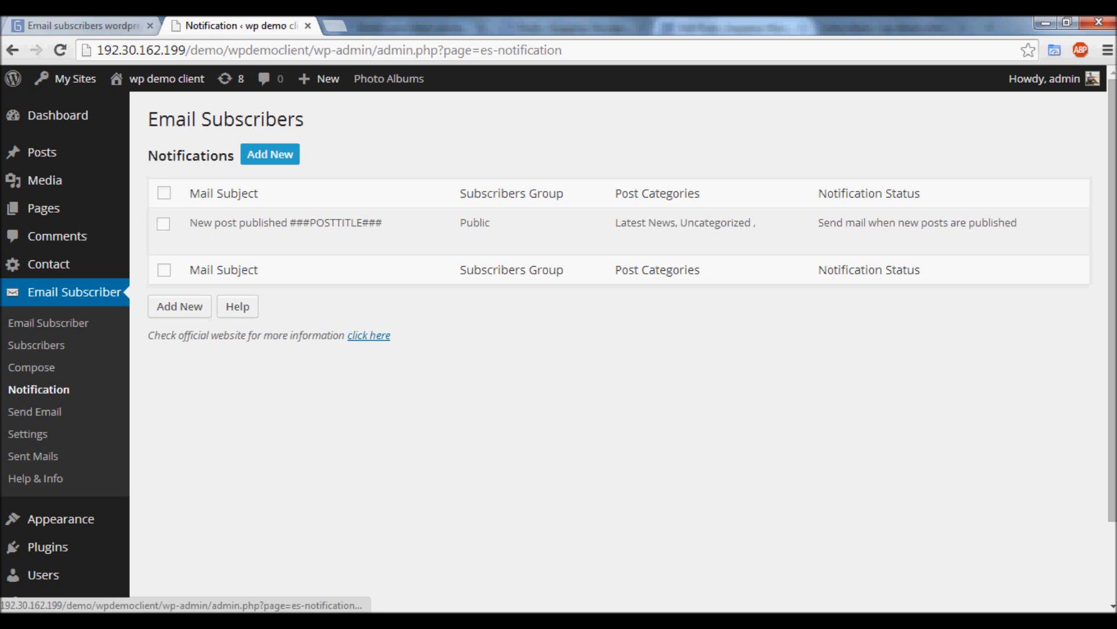
pyautogui.click(269, 154)
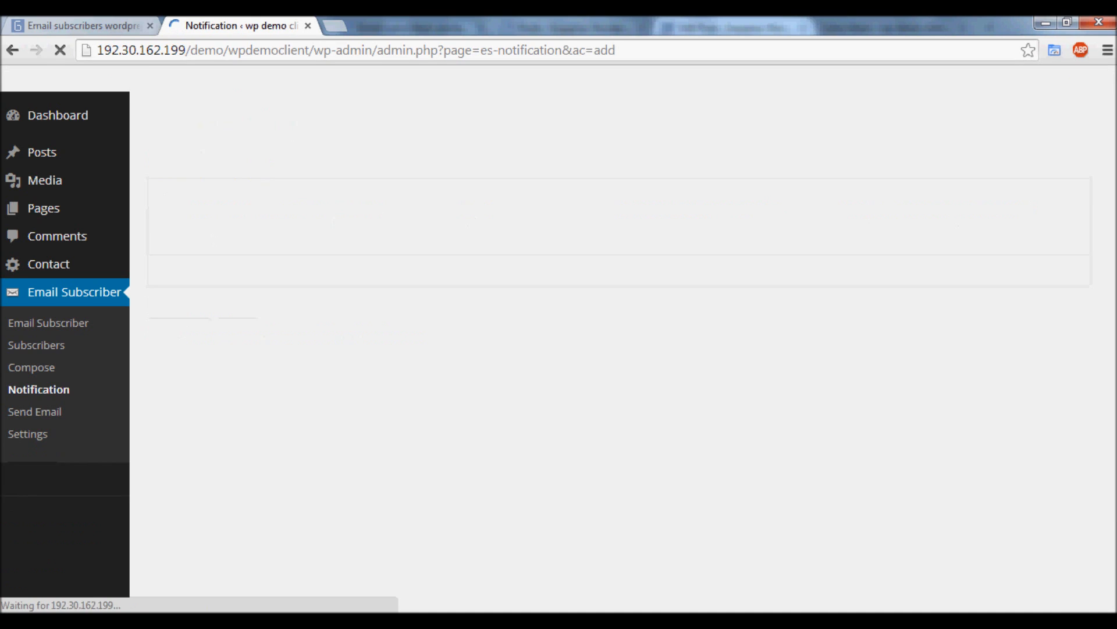
# Step: Choose the Public subscribers group and the 'New post published ###POSTTITLE###' mail
pyautogui.click(177, 207)
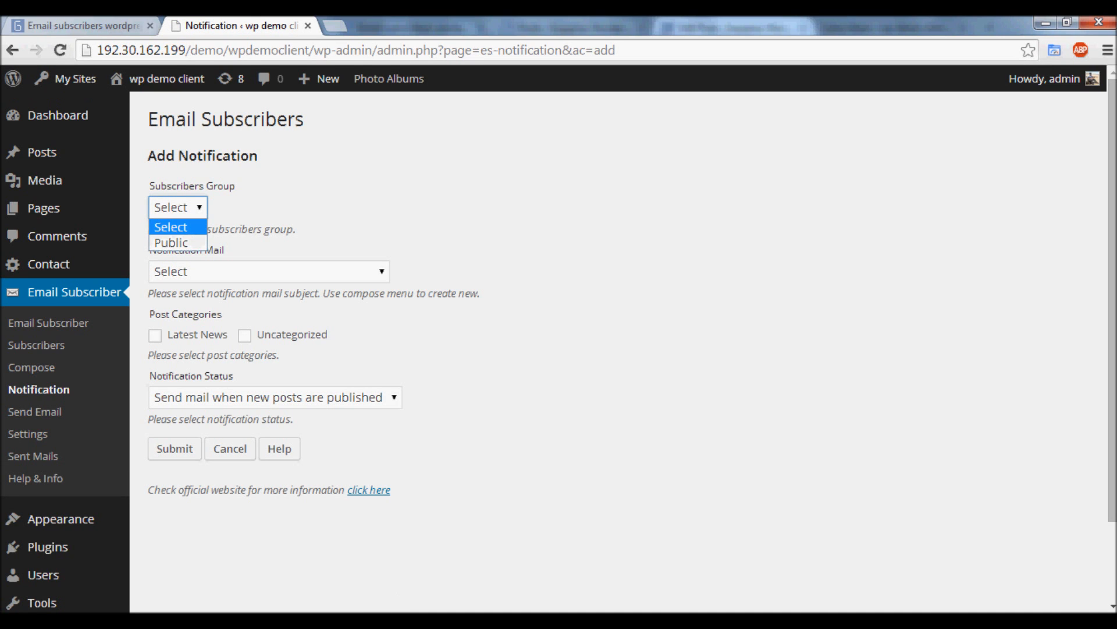
pyautogui.click(170, 242)
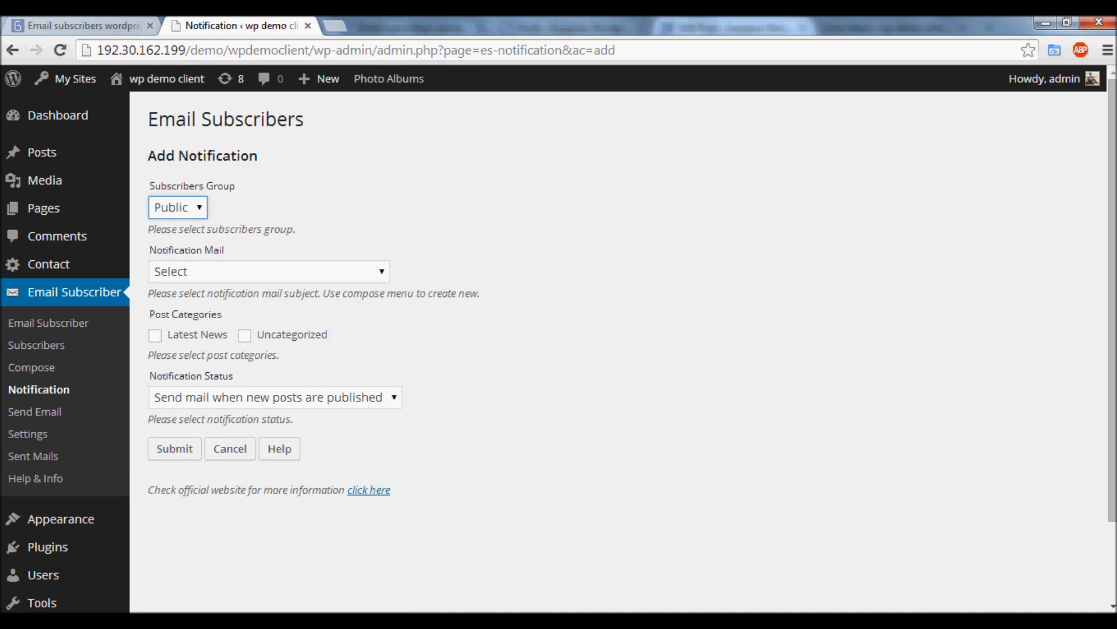
pyautogui.click(268, 272)
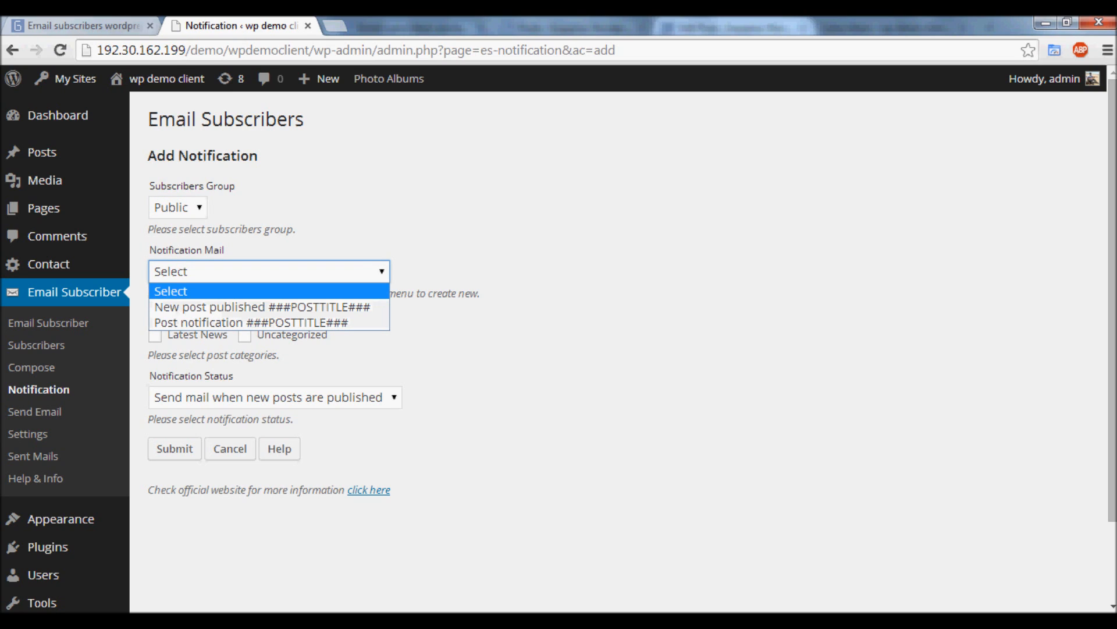
pyautogui.moveTo(259, 306)
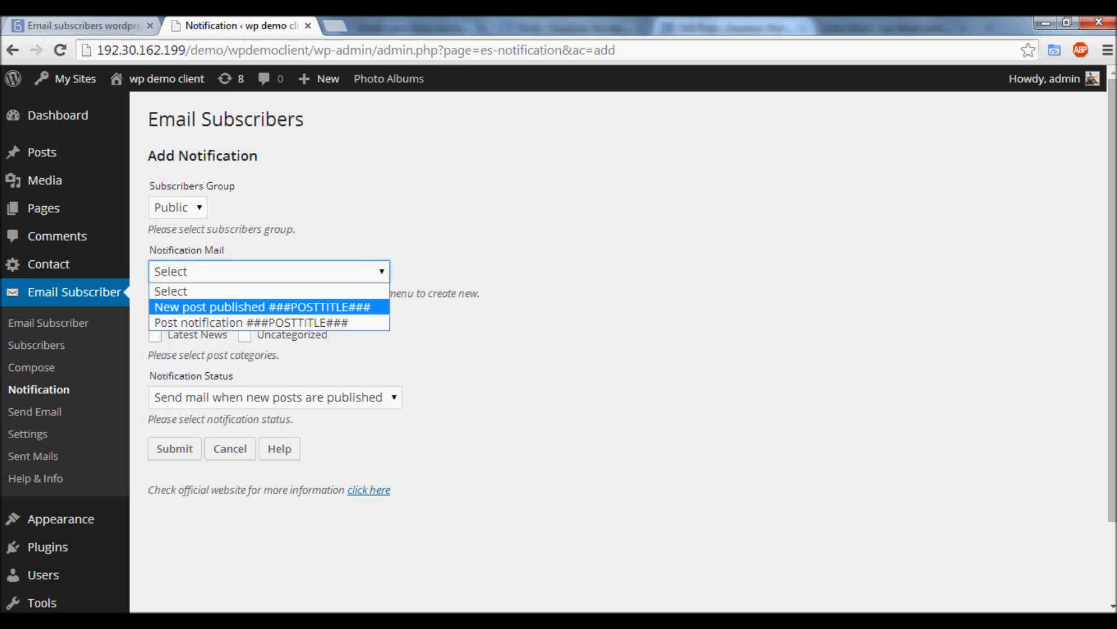
pyautogui.click(264, 306)
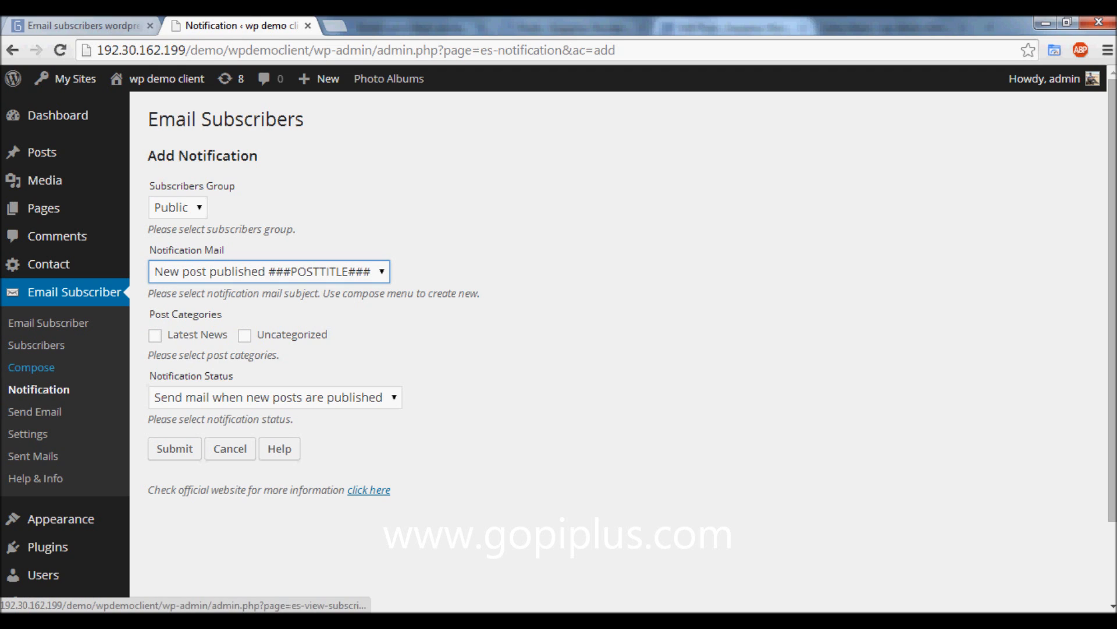
pyautogui.click(269, 271)
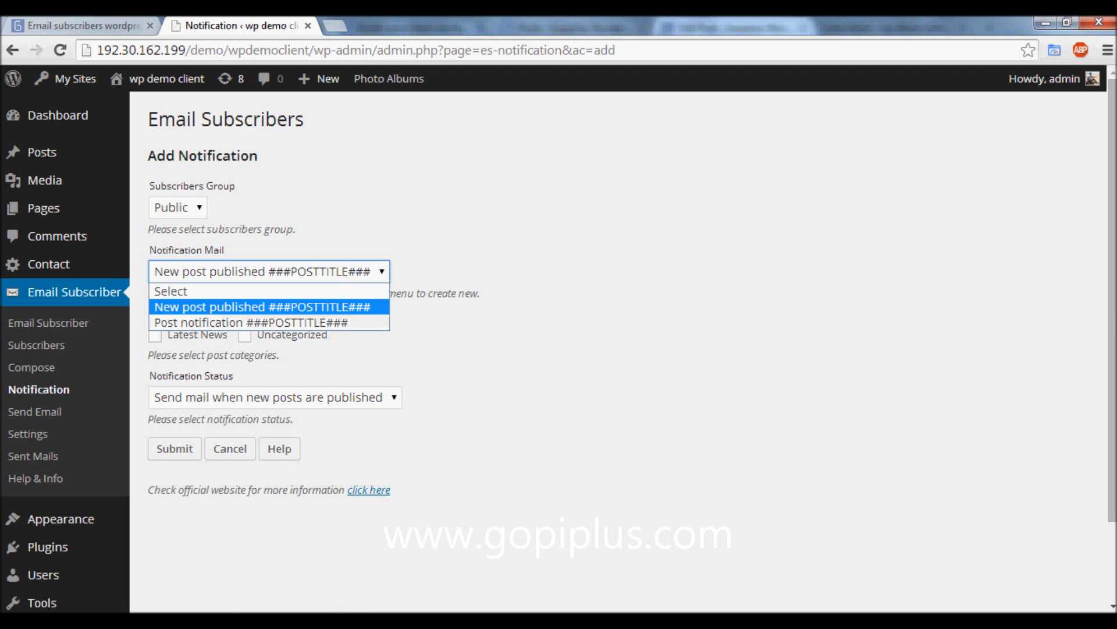
pyautogui.click(267, 306)
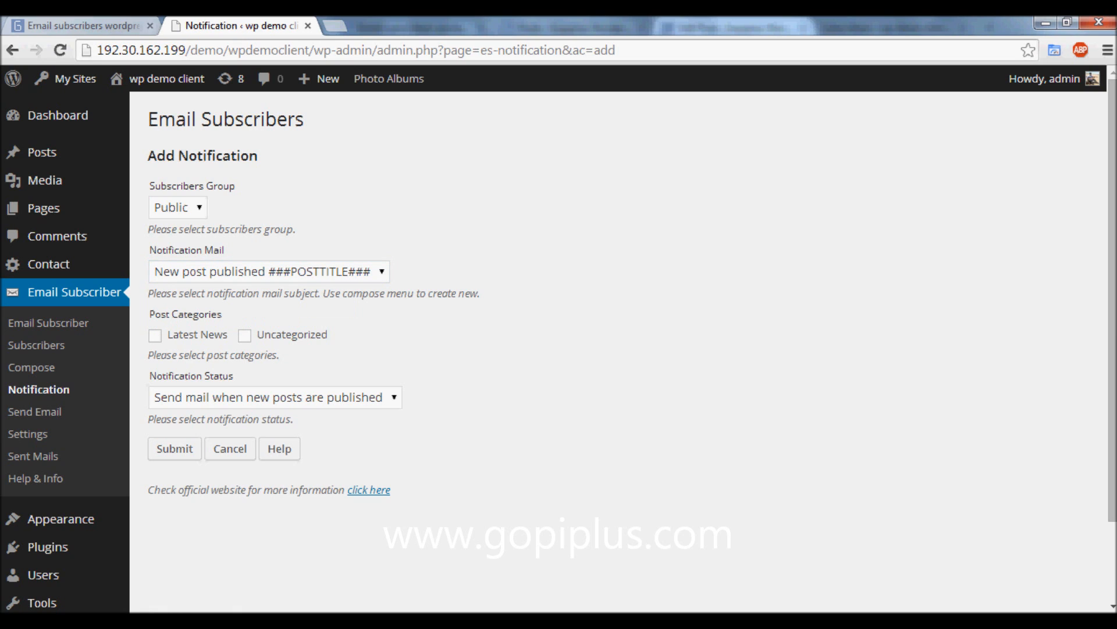
# Step: Limit post categories to Uncategorized only and submit the new-post notification
pyautogui.click(155, 334)
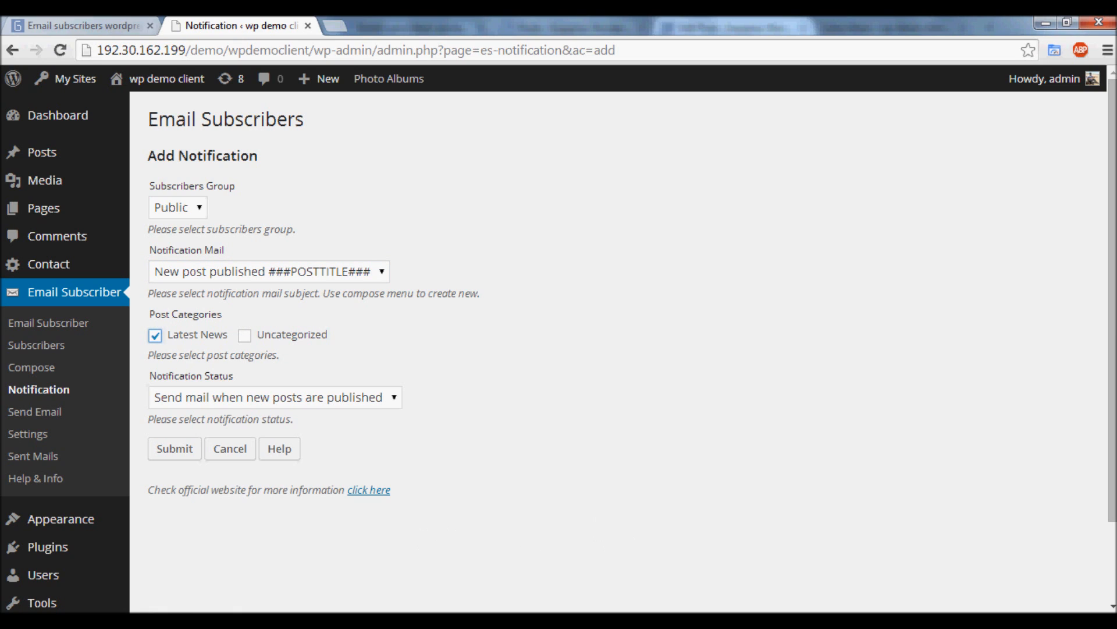
pyautogui.click(245, 335)
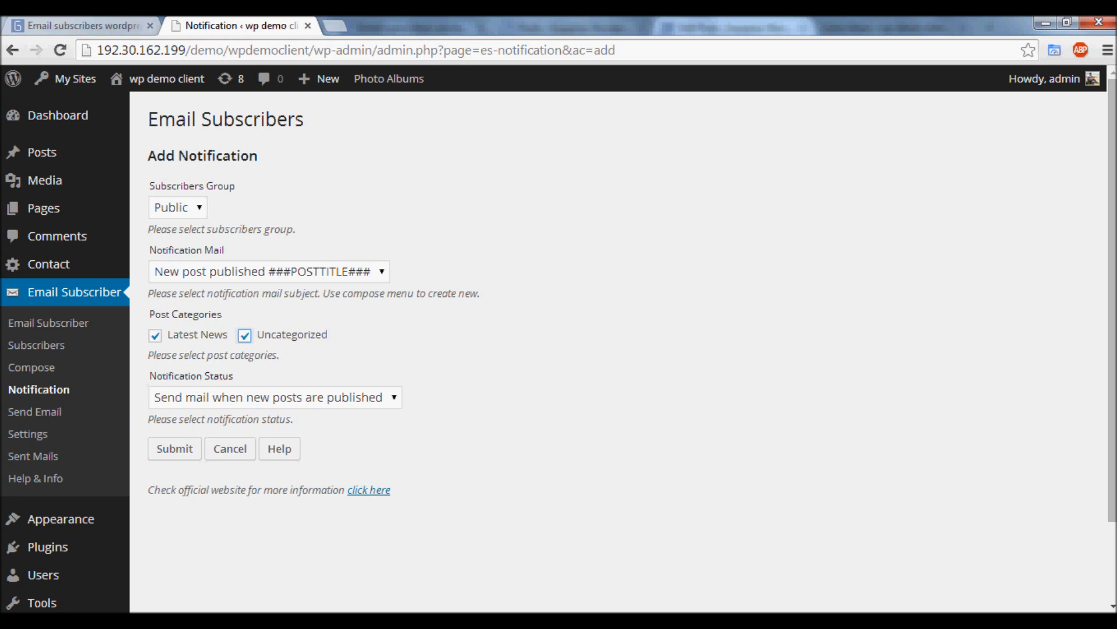
pyautogui.doubleClick(194, 334)
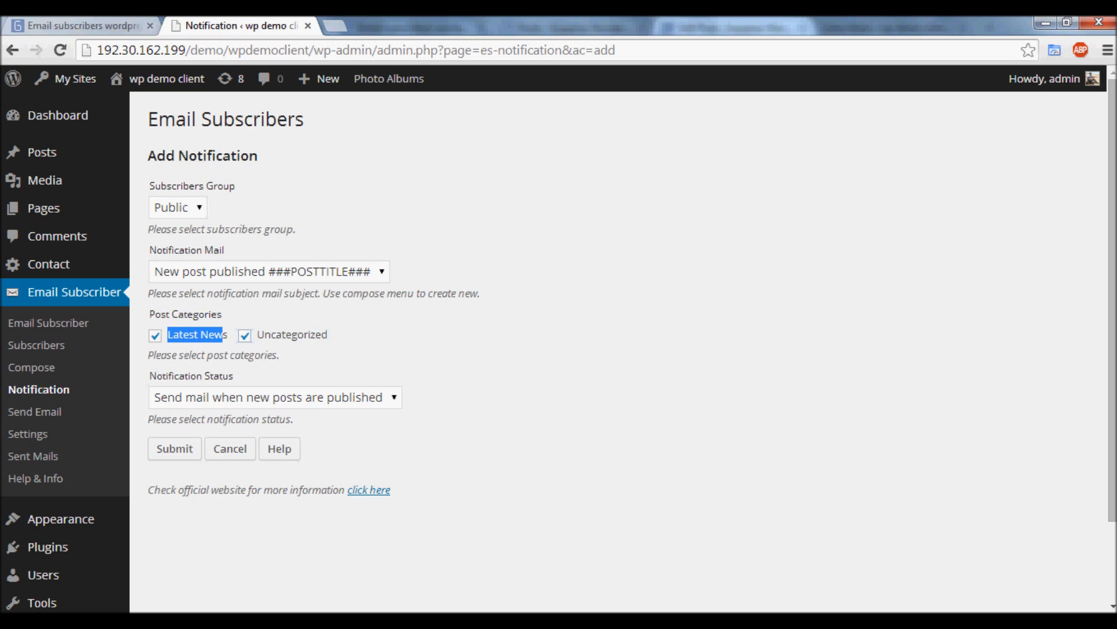
pyautogui.click(155, 334)
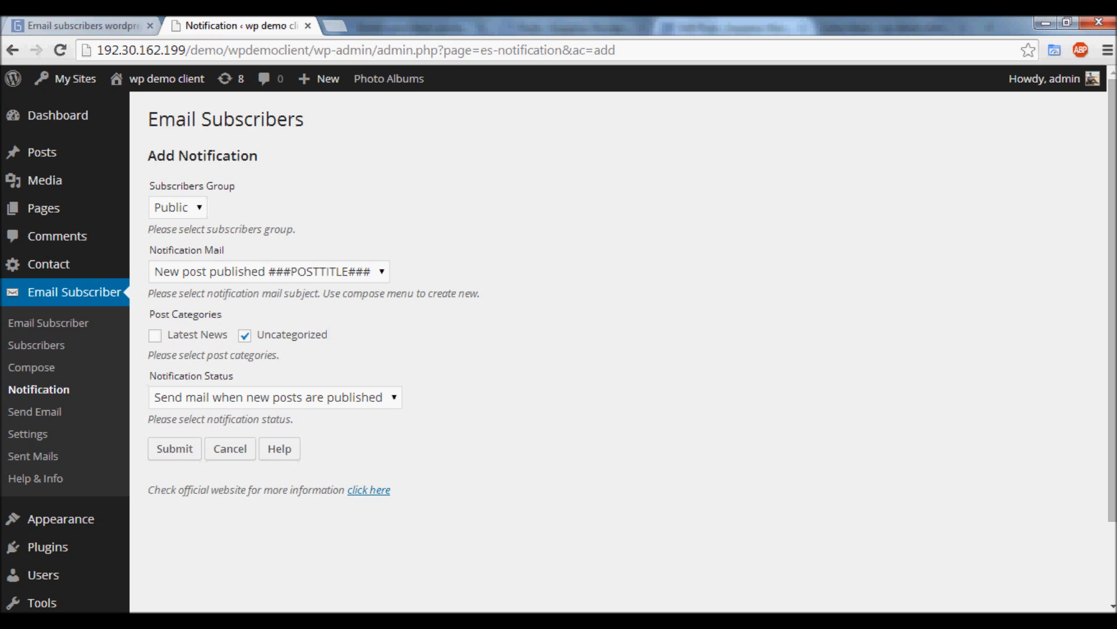
pyautogui.click(173, 450)
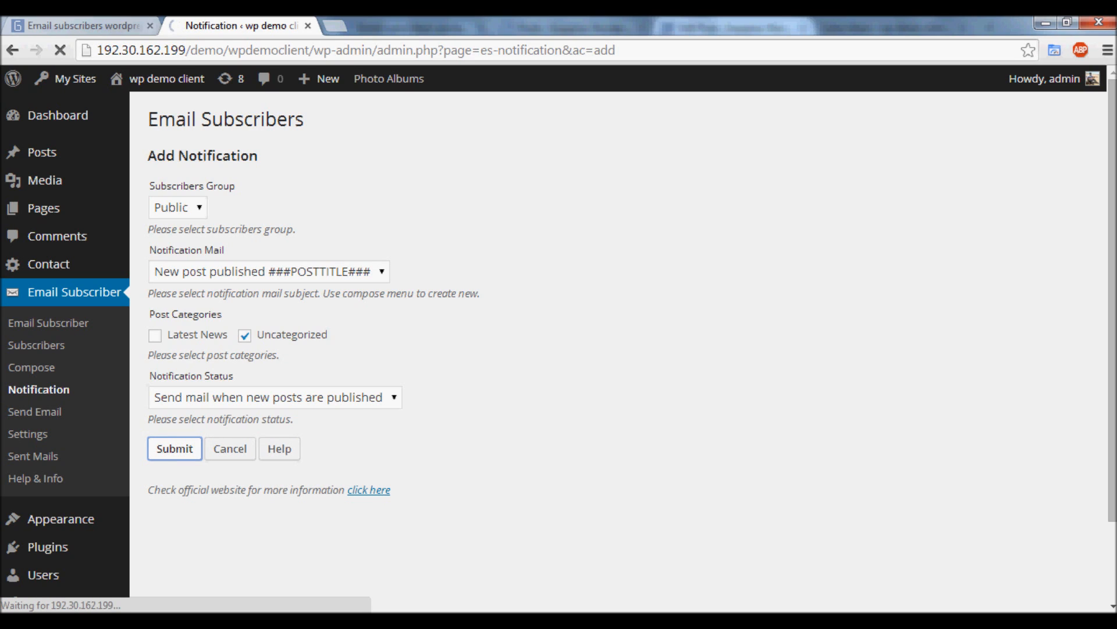
pyautogui.click(173, 449)
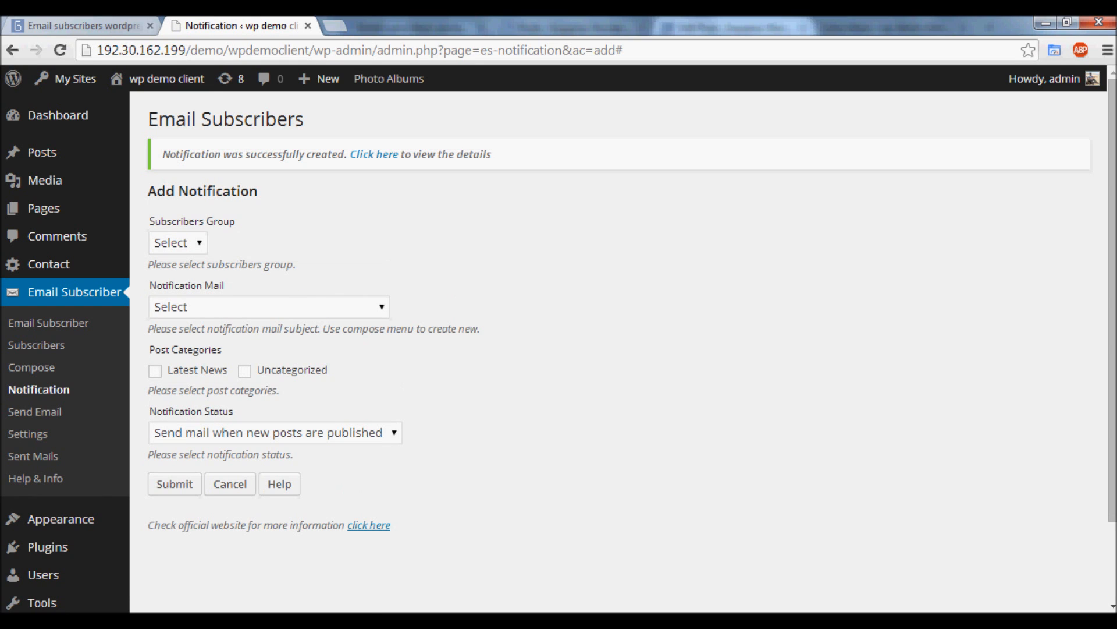